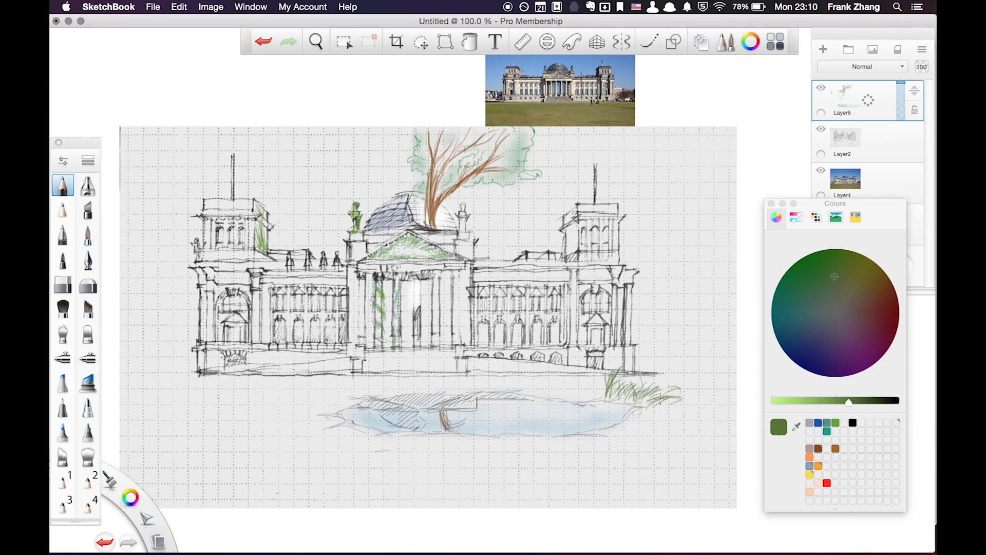
# Sketch a large tree trunk with branches on the left and shade foliage across the top on Layer5
pyautogui.click(881, 290)
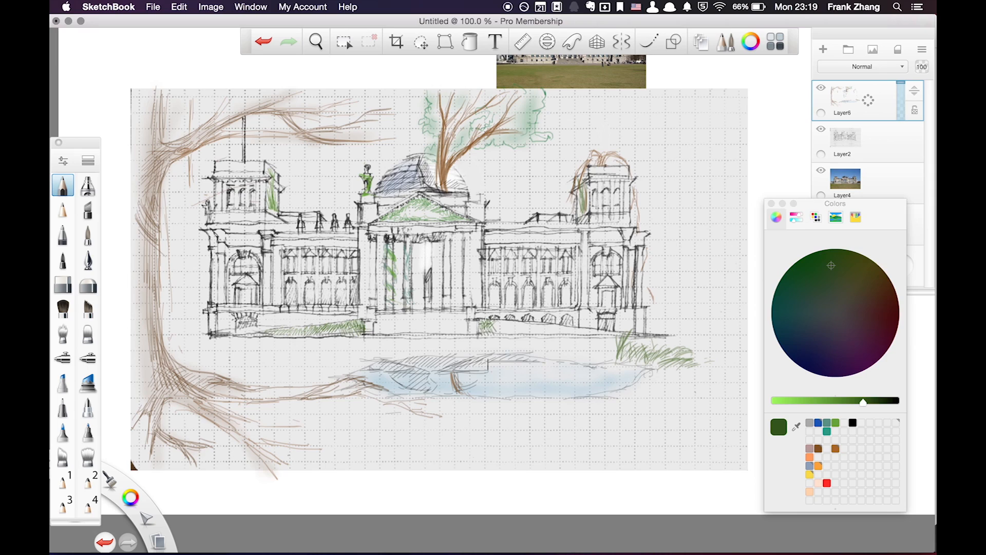
pyautogui.click(881, 290)
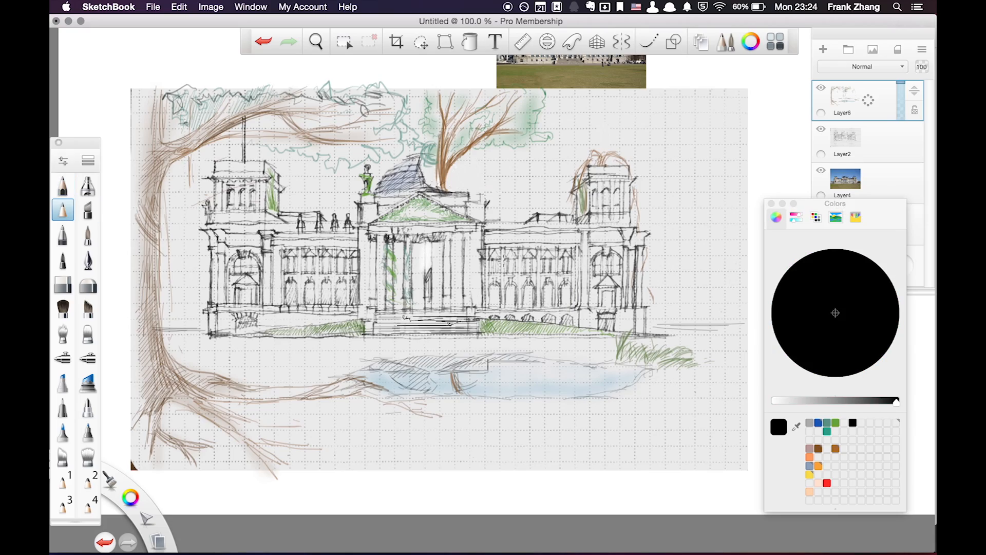
pyautogui.click(674, 540)
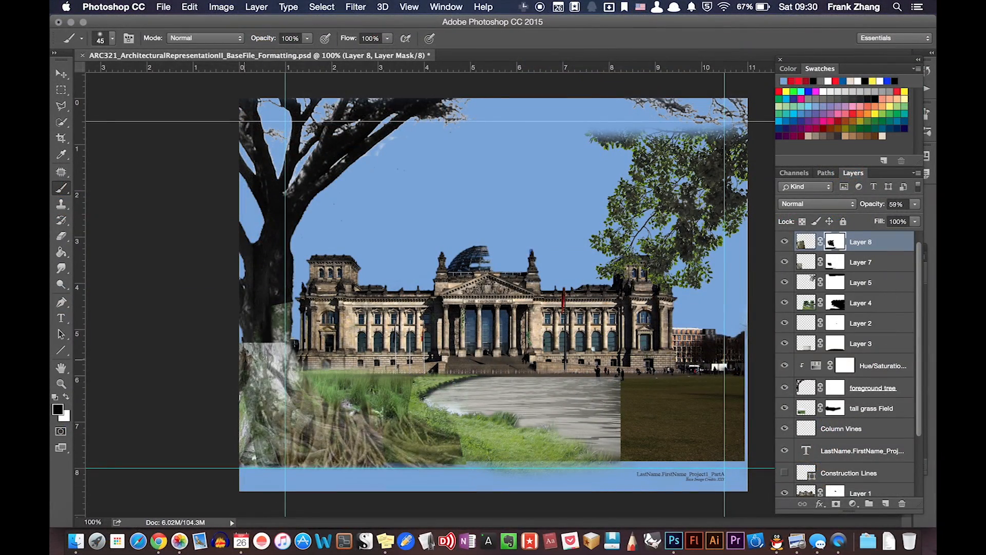
# Switch to Chrome and search Google for "tree texture"
pyautogui.click(818, 203)
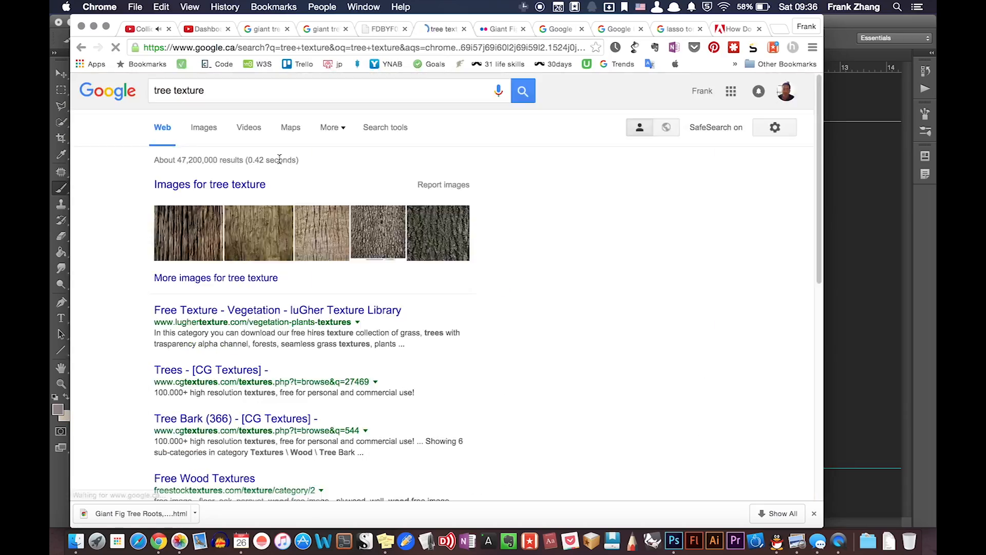
# Browse the tree png results and search Google Images for "tree branches png"
pyautogui.click(675, 540)
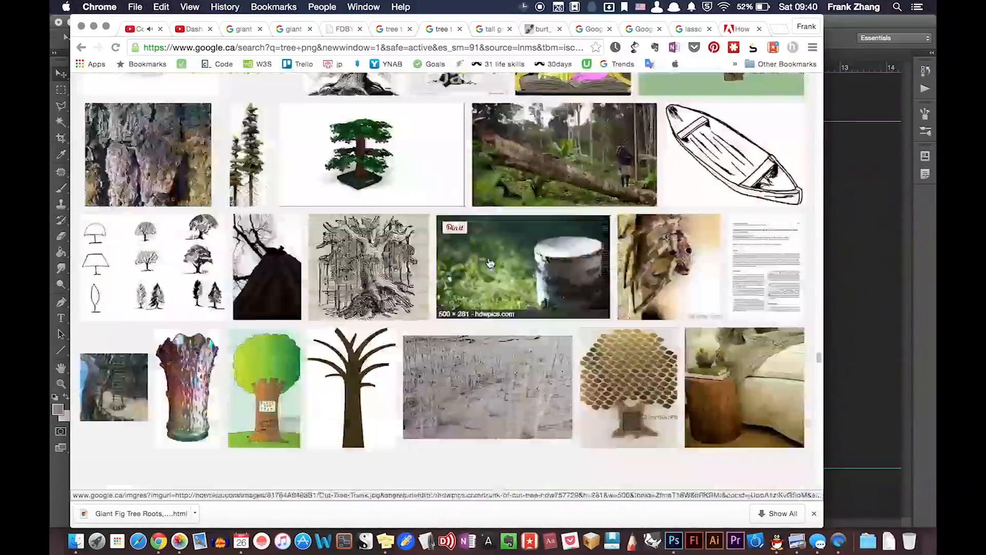
pyautogui.click(674, 540)
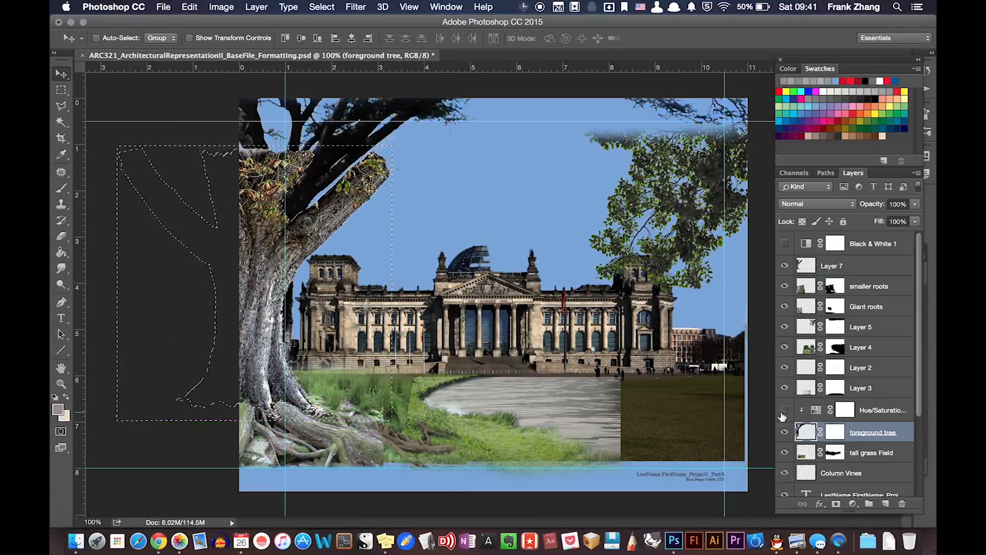
pyautogui.click(869, 287)
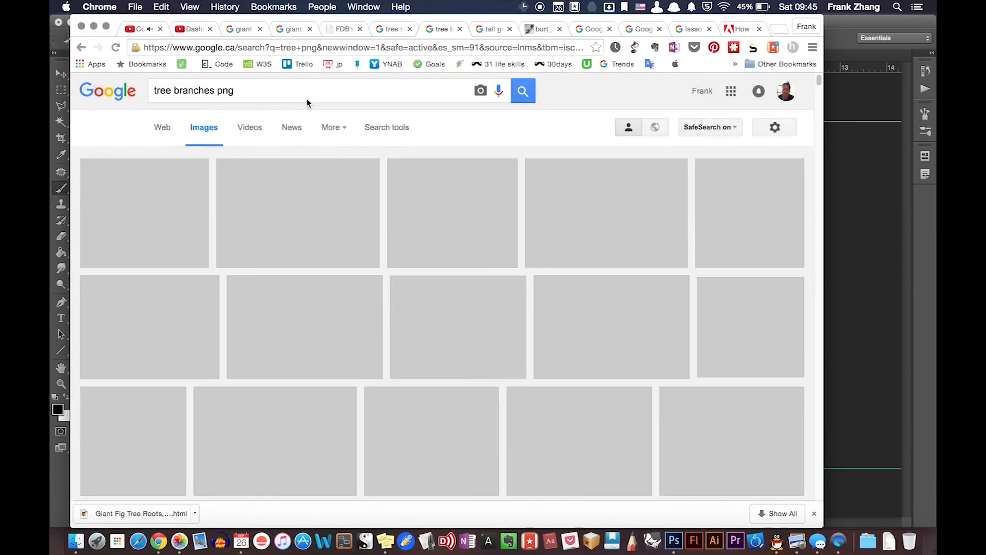
# Place a downloaded branch image as Layer 9 blended in Darken at 93%
pyautogui.click(675, 540)
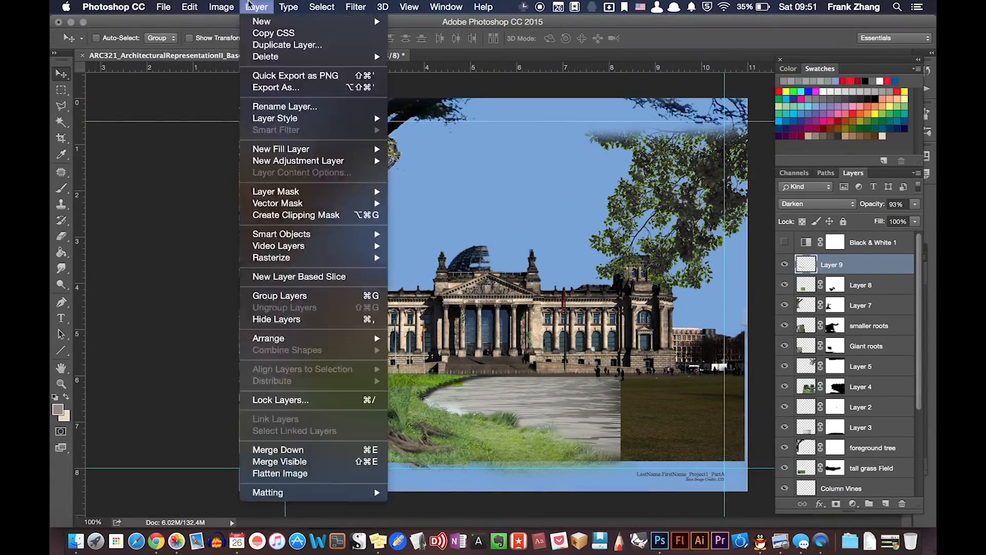
# Paint a grimy weathered texture on Layer 10 over the building, then search for "sky texture"
pyautogui.rightClick(853, 264)
pyautogui.write('structure ma')
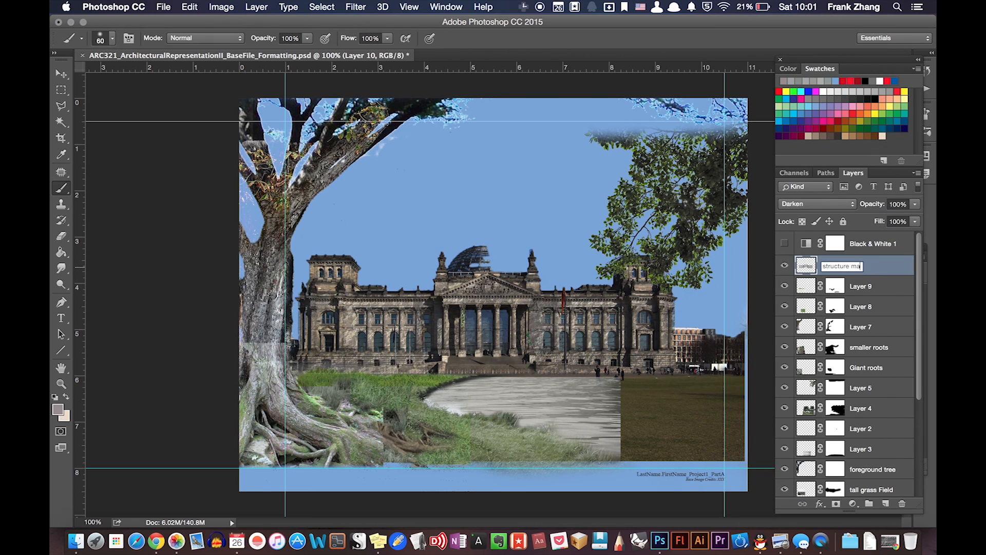
pyautogui.click(861, 287)
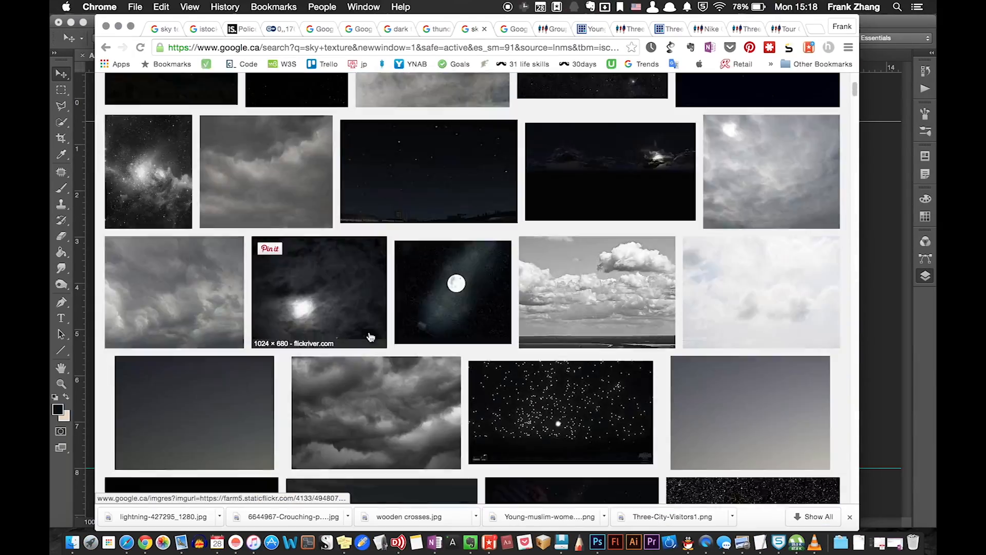
# Place a dark storm-cloud texture as the sky layer and paint the grey river below the building
pyautogui.click(596, 541)
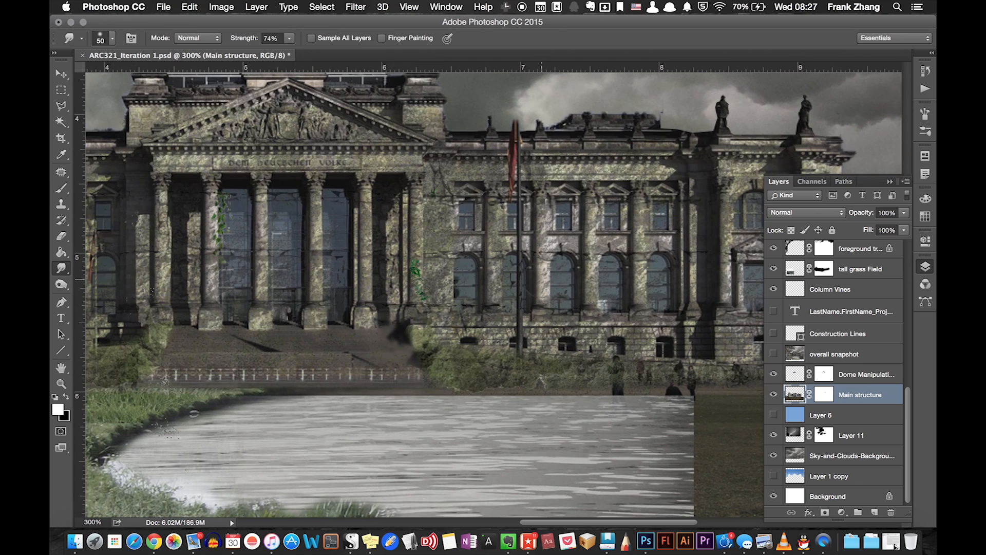
# Browse the Iteration 1 Stock folder via File > Open, then view the Cobblestone Beach photo in Chrome
pyautogui.click(60, 172)
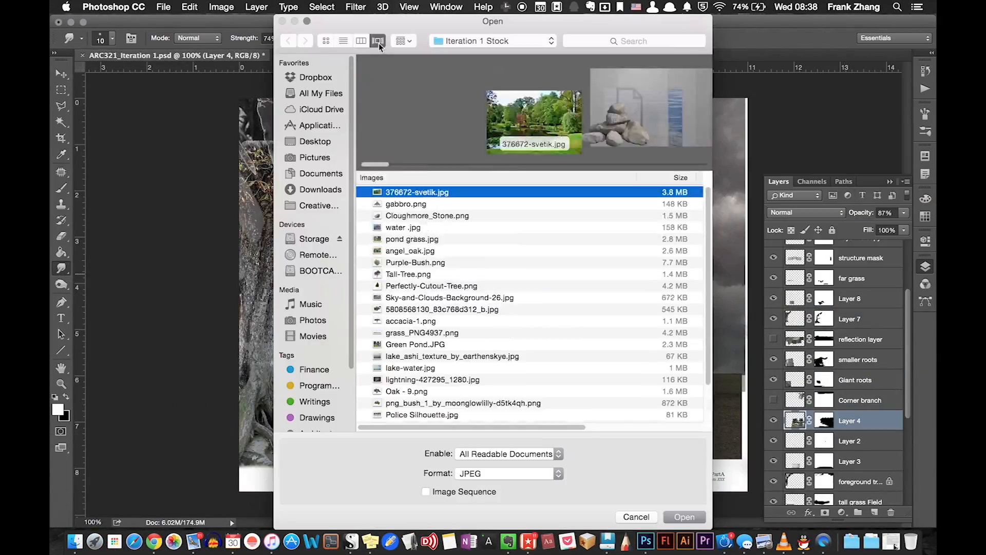
pyautogui.click(684, 516)
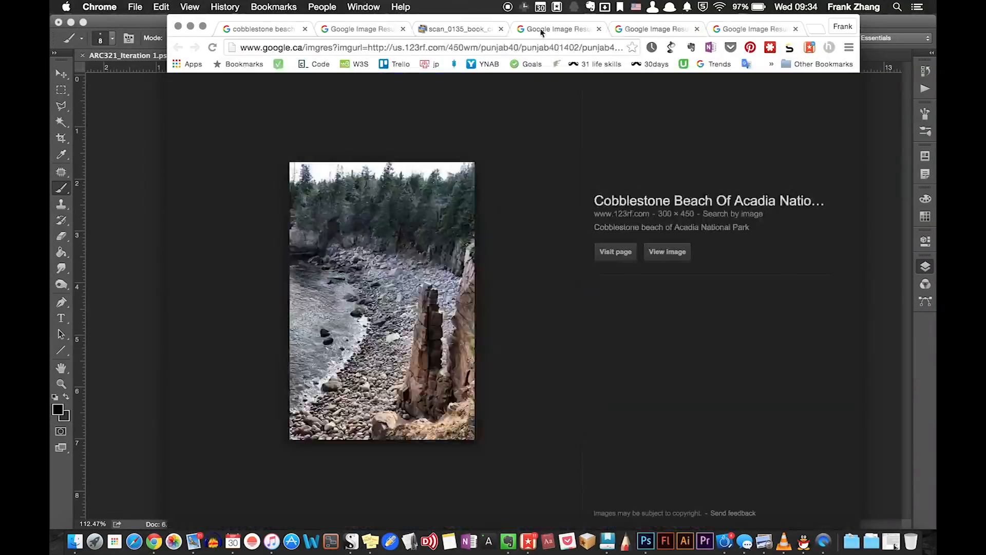
# Scroll the cobblestone beach results and return to the composite with lightning and bare tree placed
pyautogui.click(634, 541)
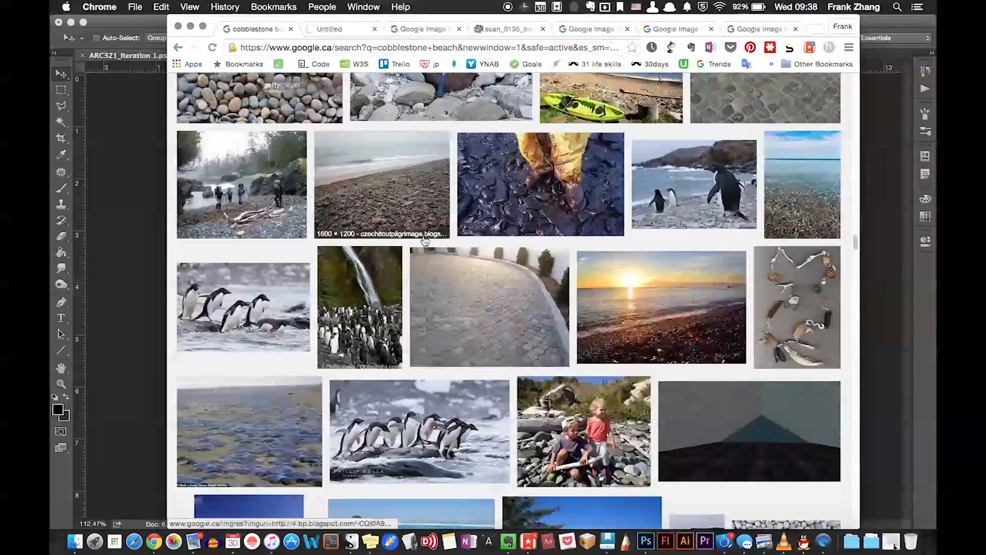
pyautogui.click(633, 540)
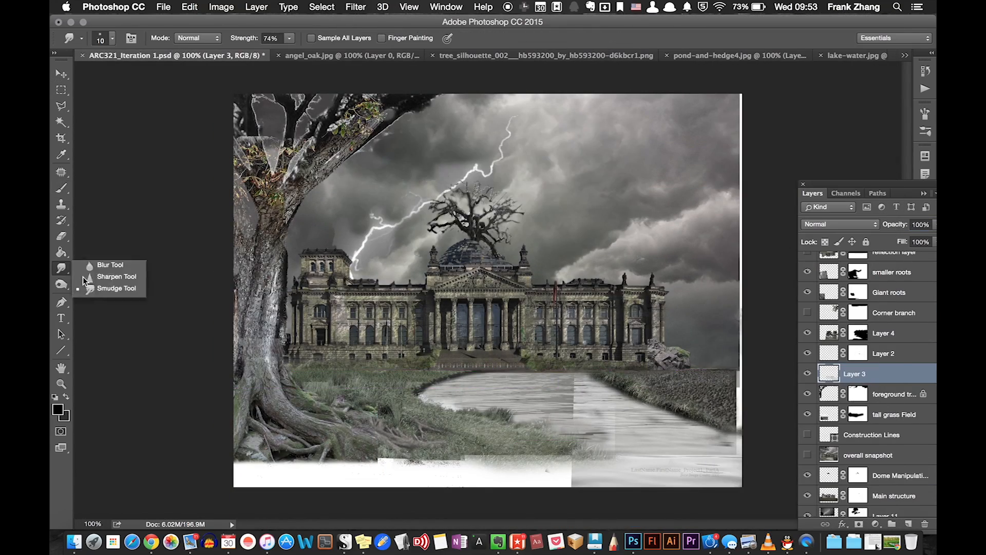
# Flip a copy of the Reichstag into the river, name it reflection, and blend it as Overlay
pyautogui.click(61, 89)
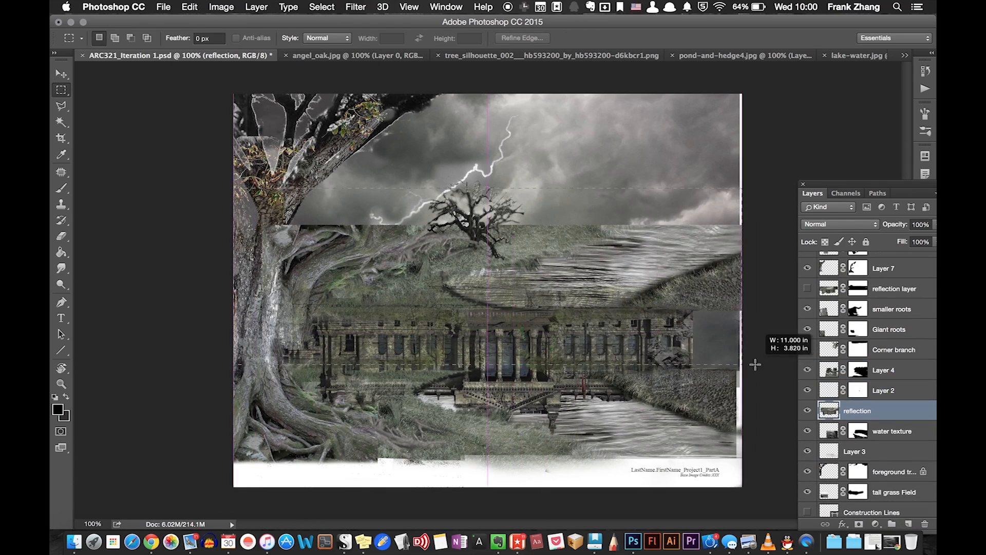
pyautogui.click(839, 224)
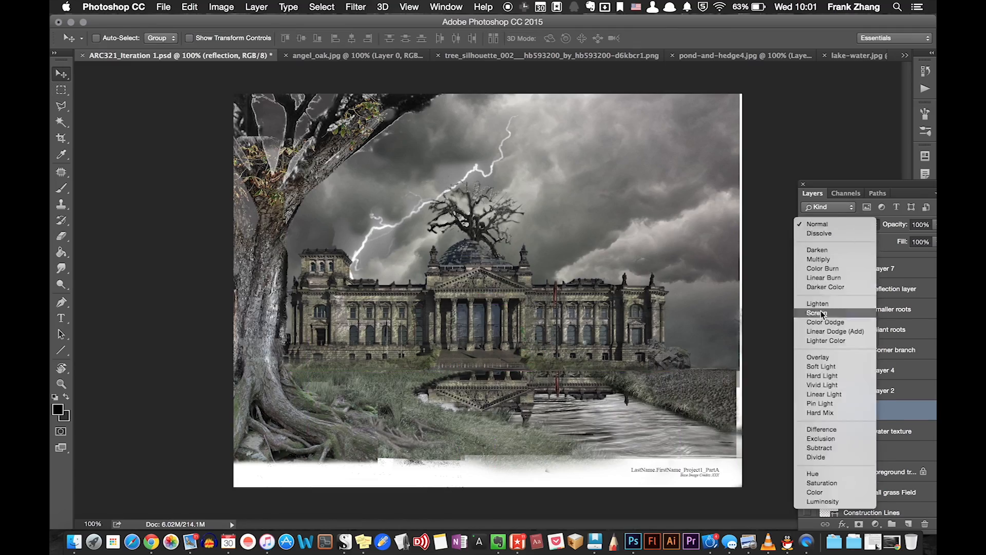
pyautogui.click(818, 357)
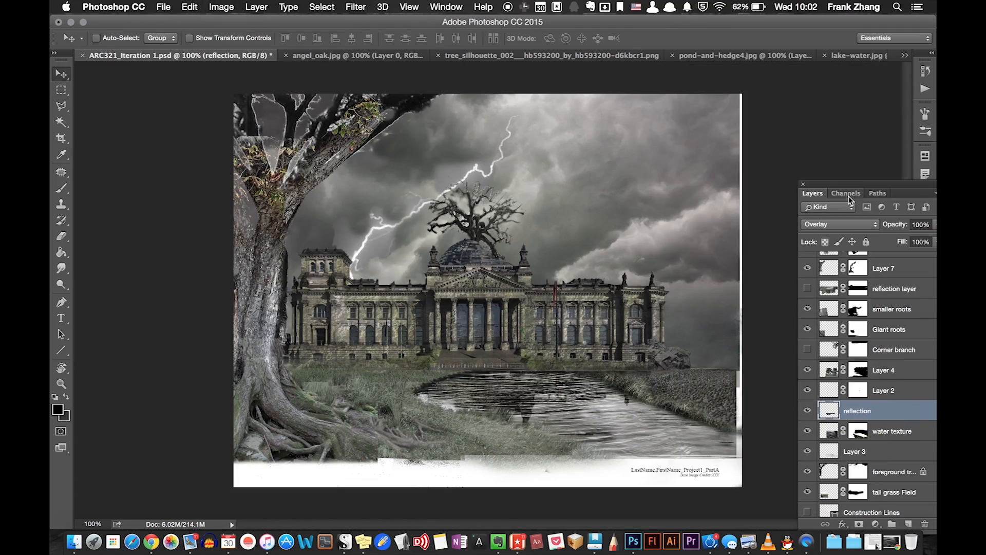